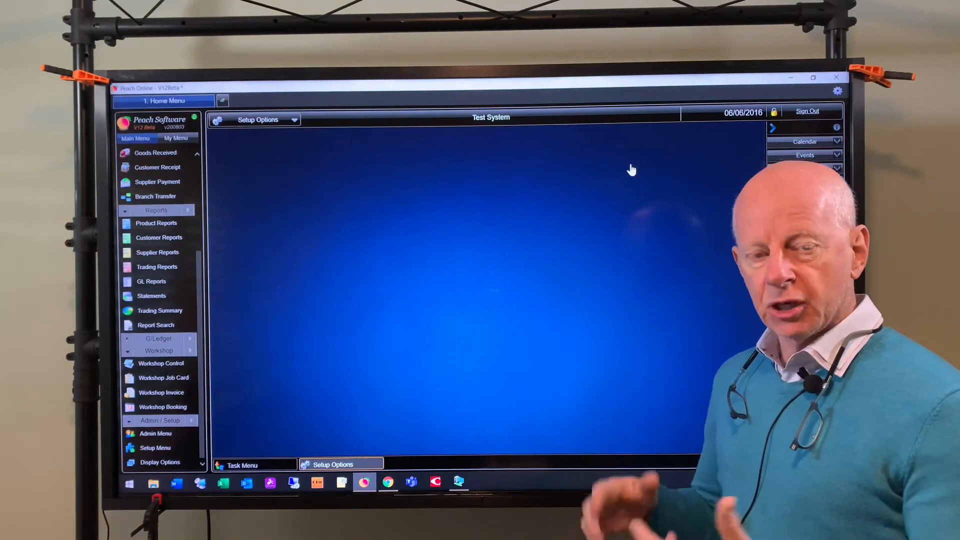
# - Open Setup Options from the Admin/Setup menu, landing on the Invoicing page
pyautogui.click(257, 120)
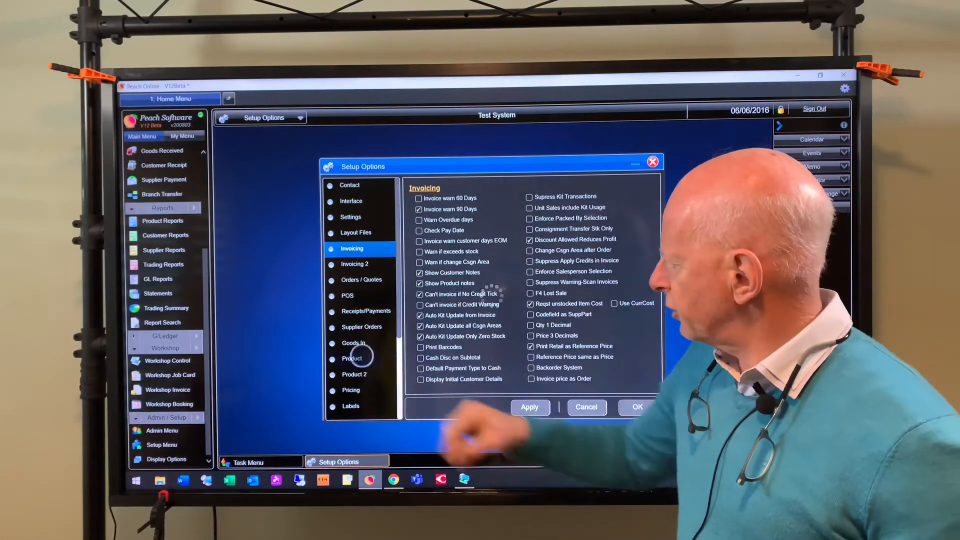
# - View the Product settings page, close Setup Options, and start a new Customer Invoice
pyautogui.click(353, 358)
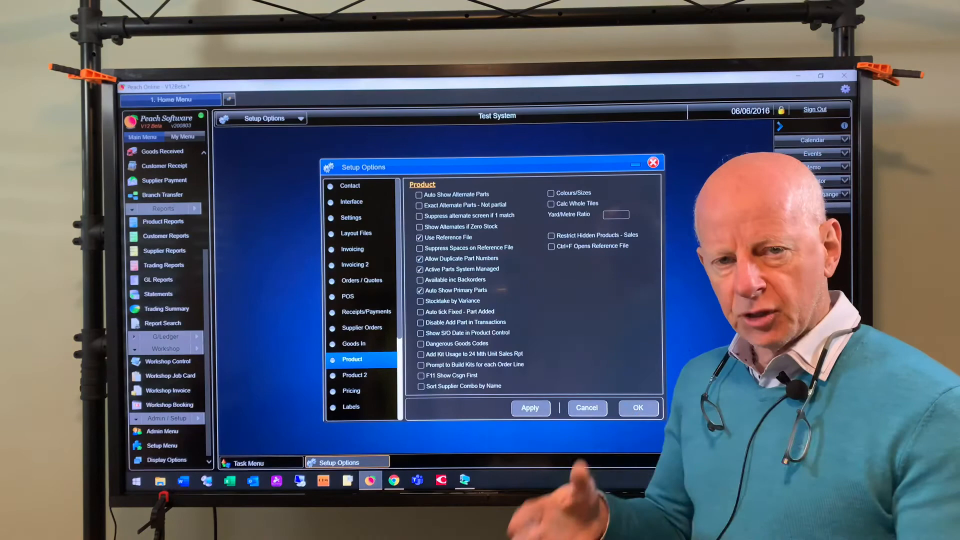
pyautogui.click(352, 391)
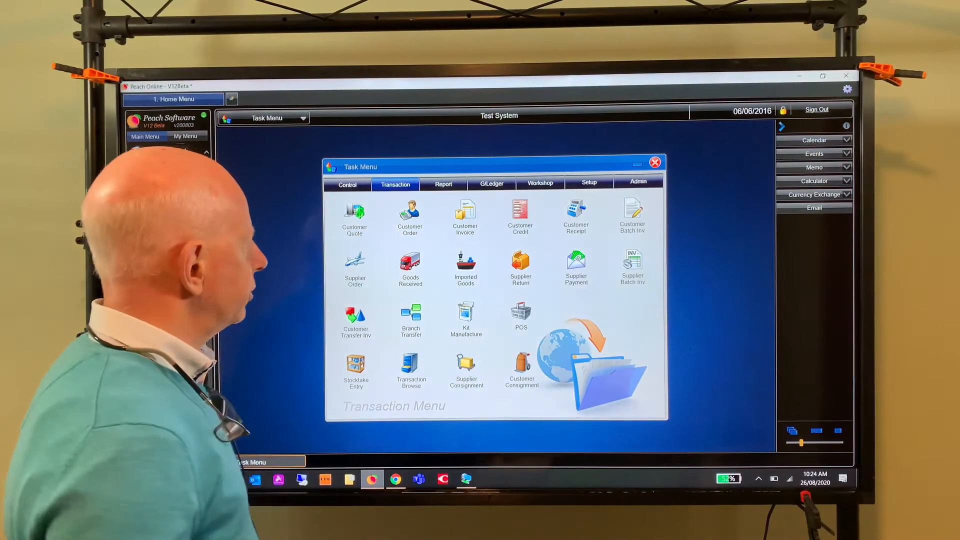
pyautogui.click(465, 215)
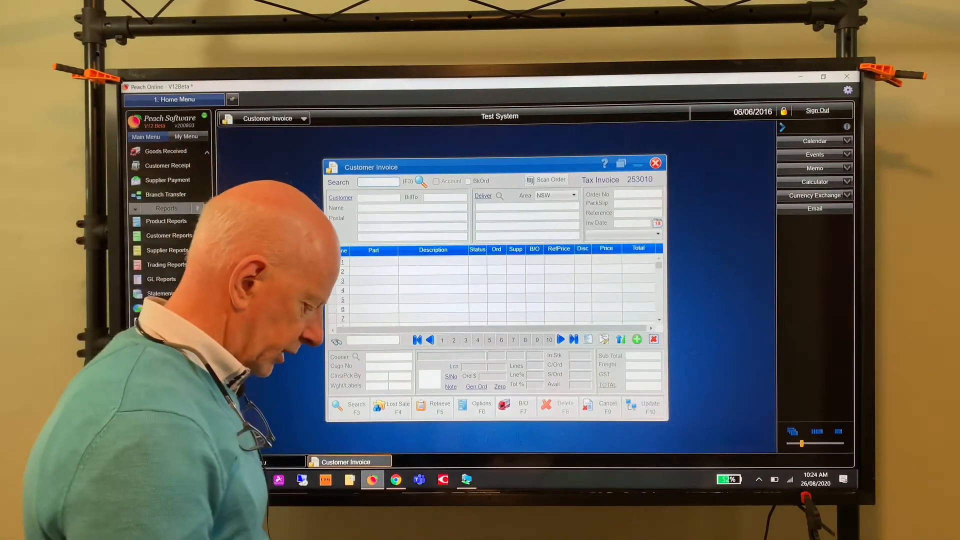
# - Enter customer 003, add part KIT-FILTER on line 1, and accept its unit cost
pyautogui.write('003')
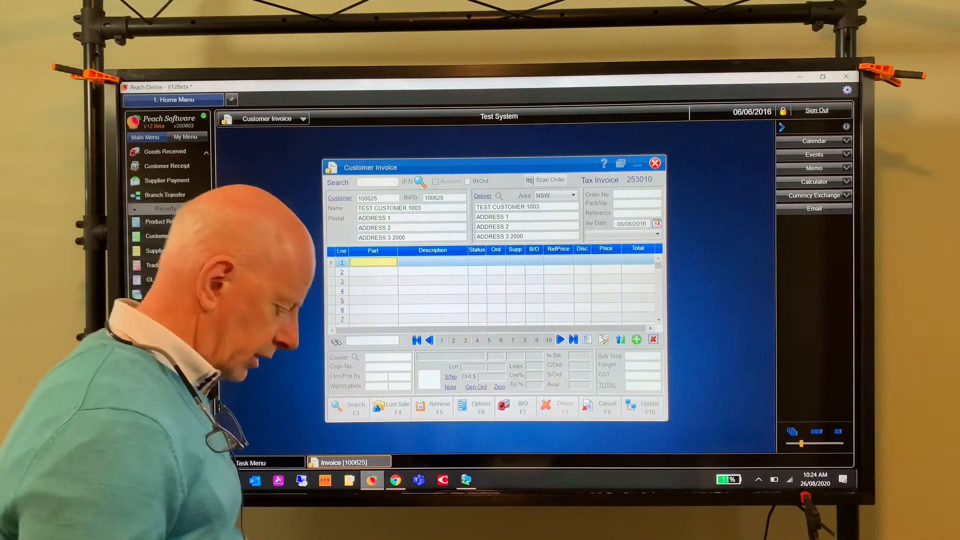
pyautogui.write('kit')
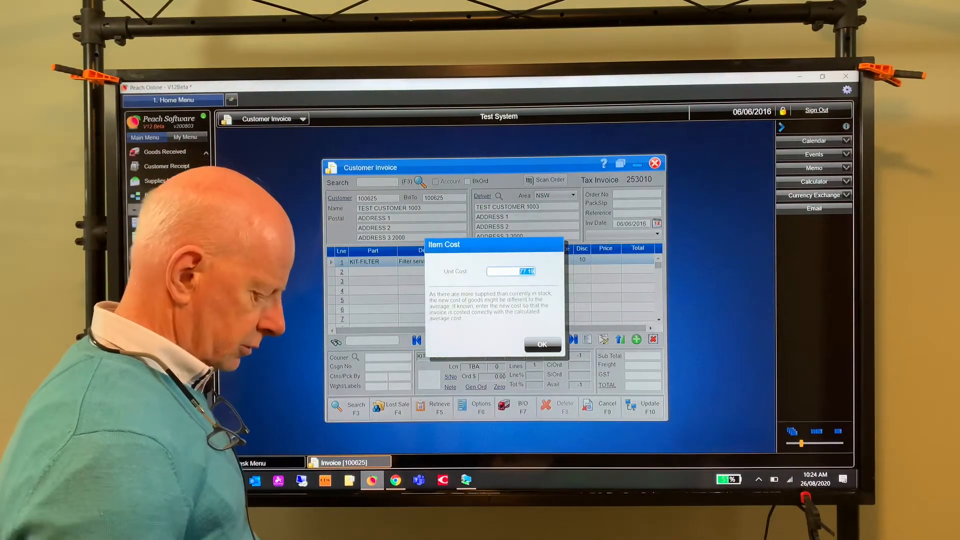
pyautogui.click(541, 344)
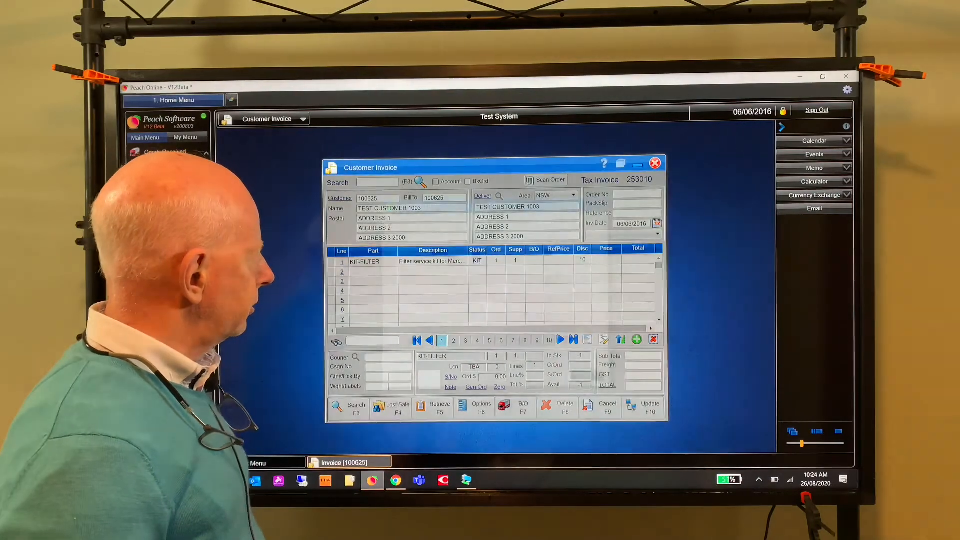
# - View the KIT-FILTER line's four component filters in Kit Details, then close it
pyautogui.click(477, 261)
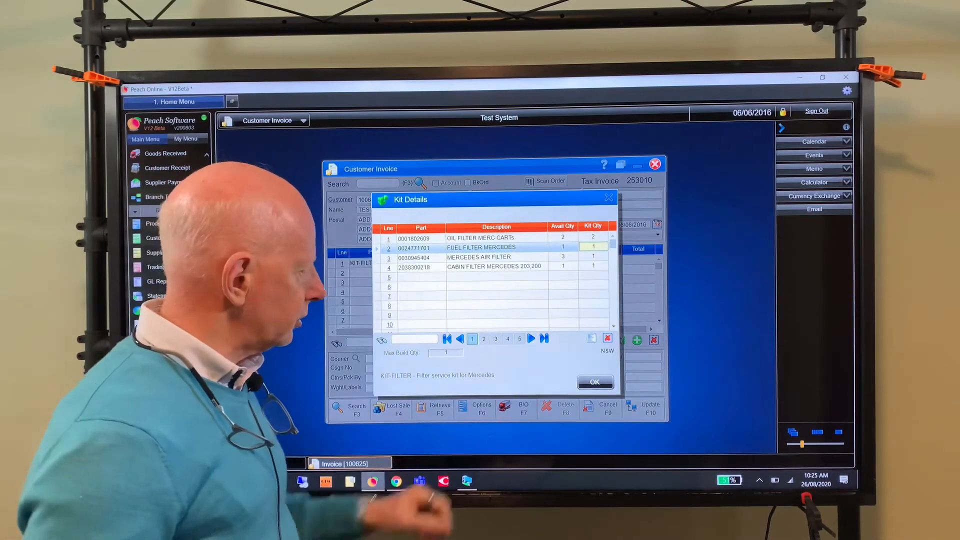
pyautogui.click(594, 382)
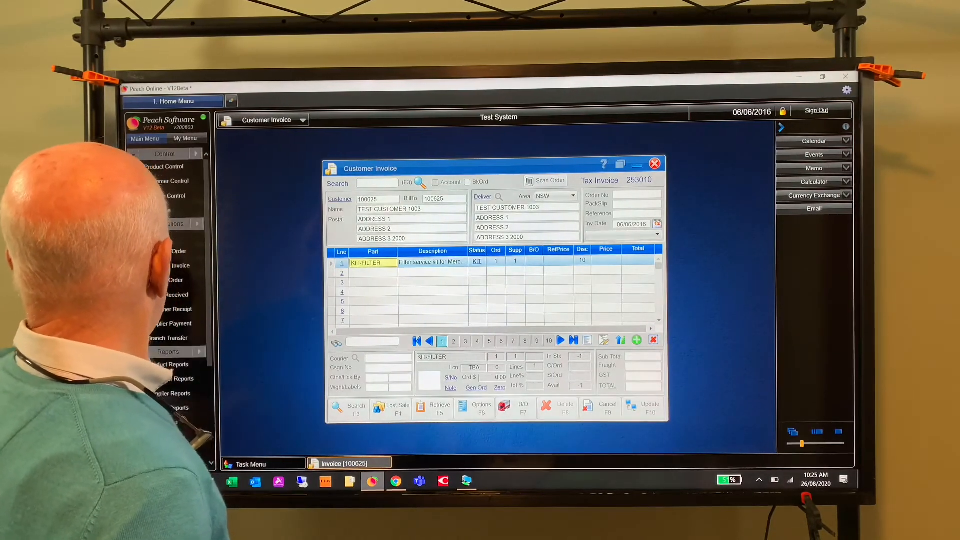
# - In Product Control, load KIT-FILTER and open Product Status for component OIL FILTER MERC CARTs
pyautogui.click(176, 166)
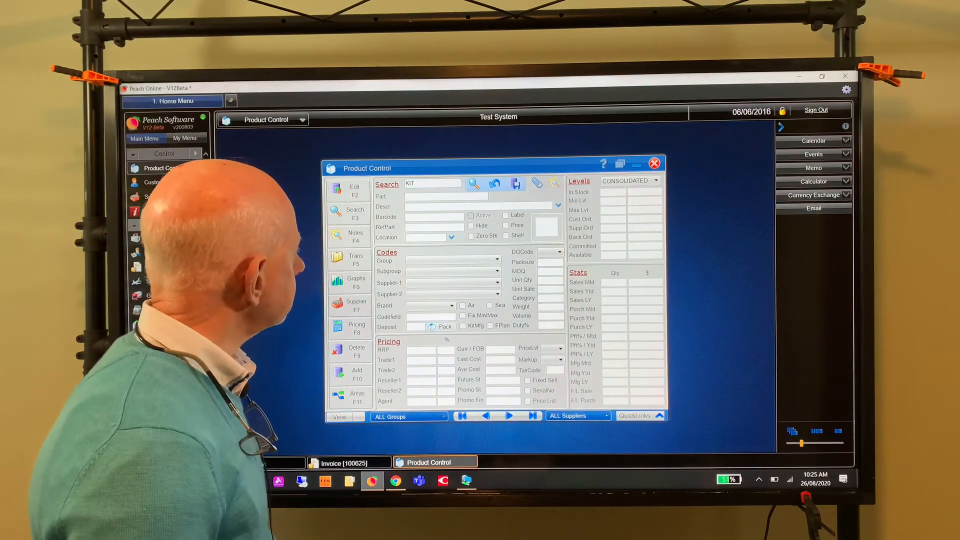
pyautogui.click(473, 185)
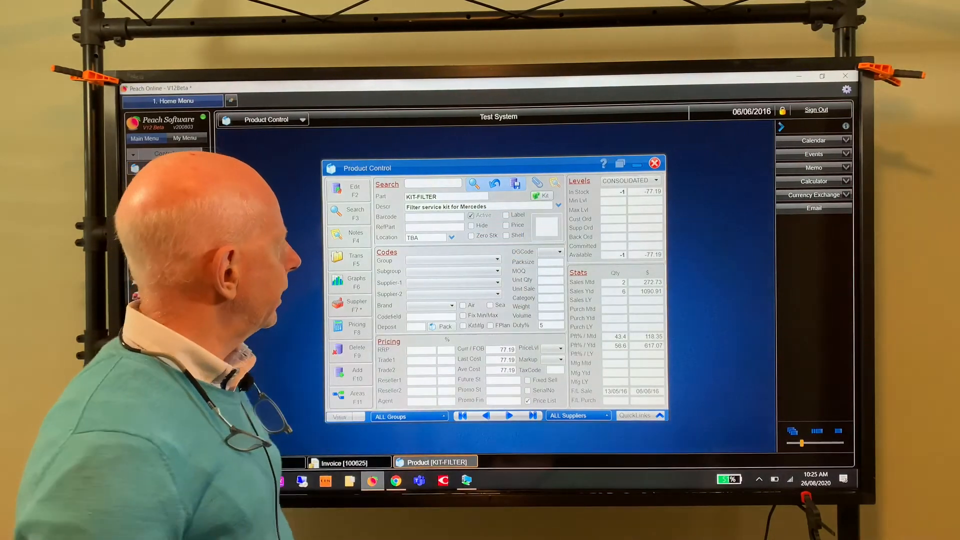
pyautogui.click(542, 196)
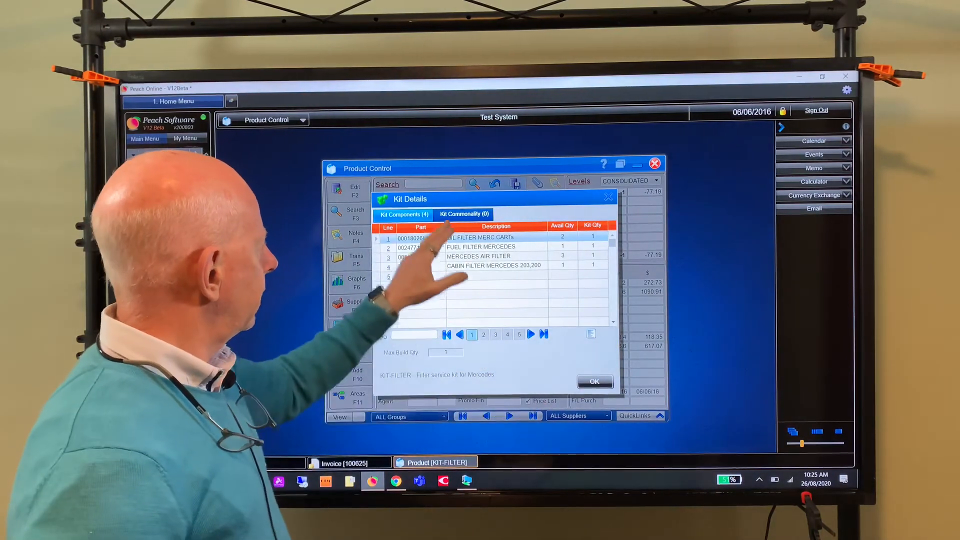
pyautogui.click(464, 214)
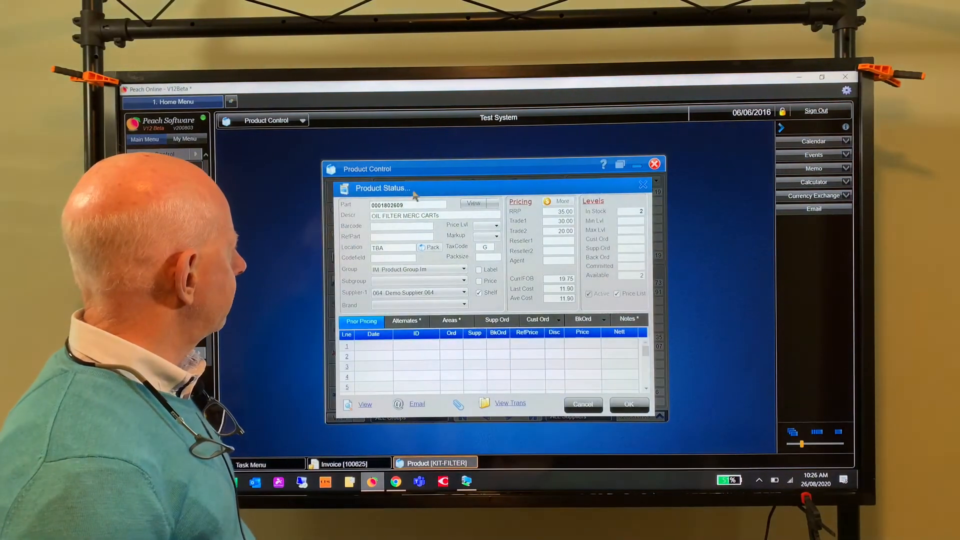
pyautogui.tripleClick(407, 204)
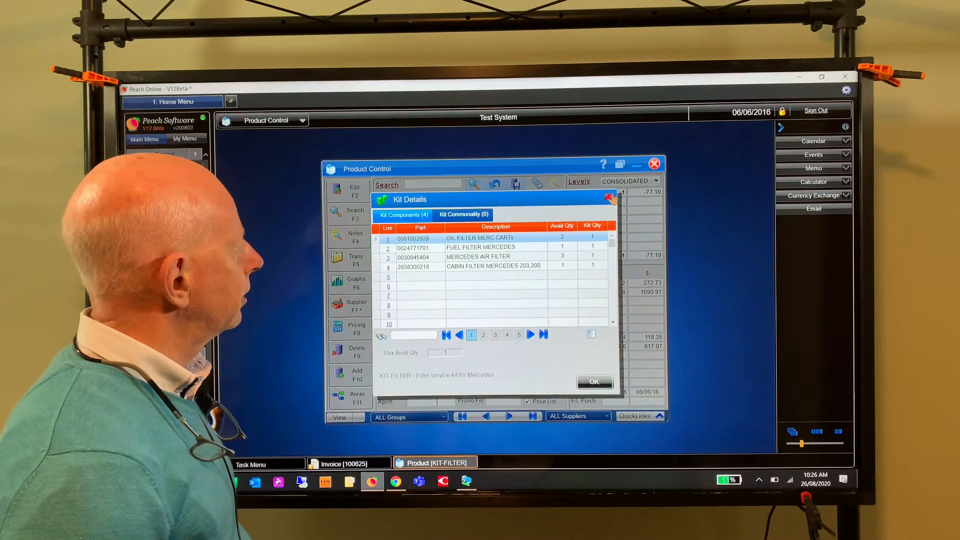
pyautogui.click(609, 198)
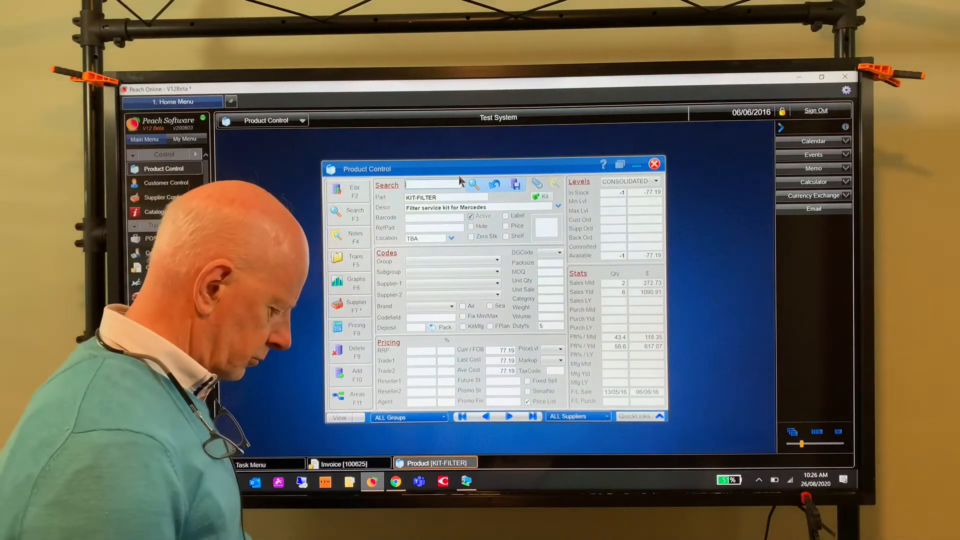
pyautogui.write('0001802609')
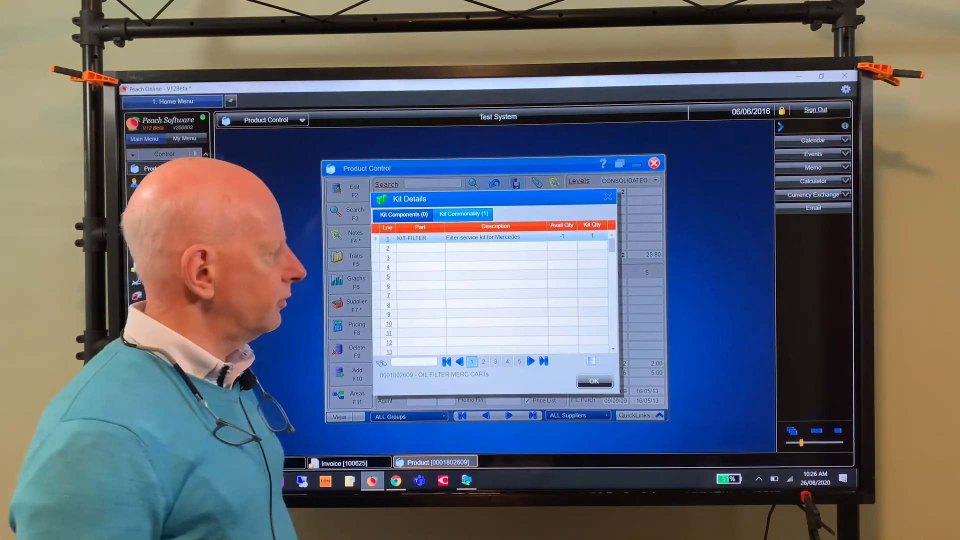
pyautogui.click(593, 381)
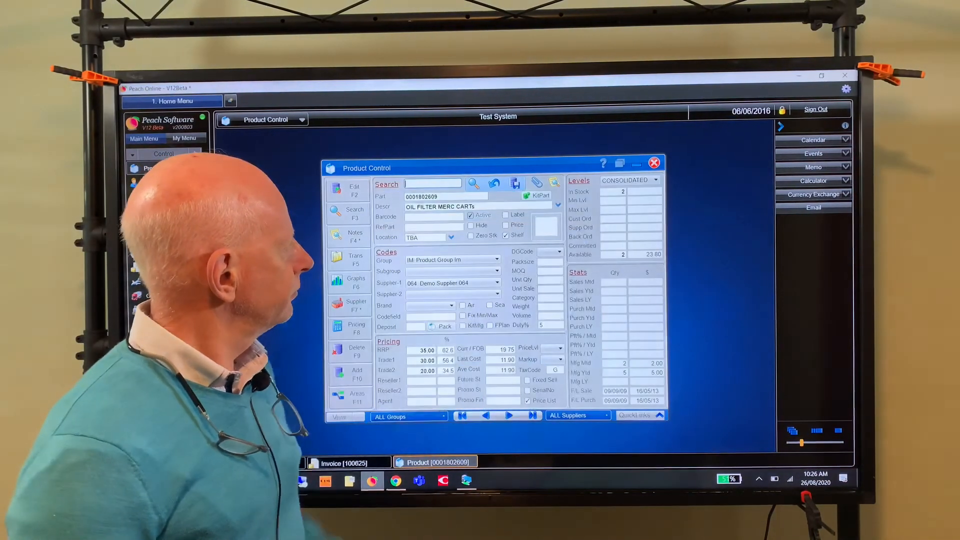